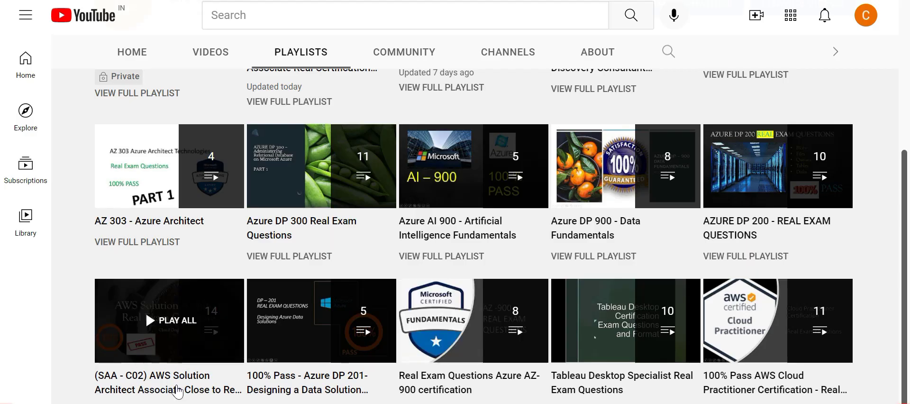
mouse_move(166, 395)
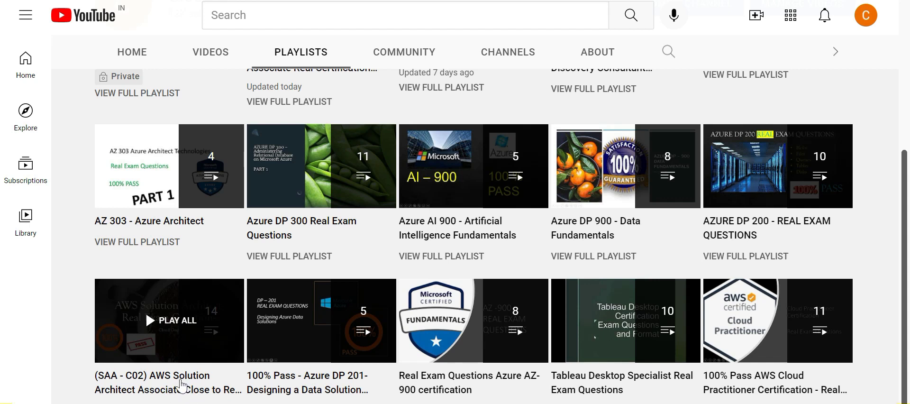
mouse_move(625, 320)
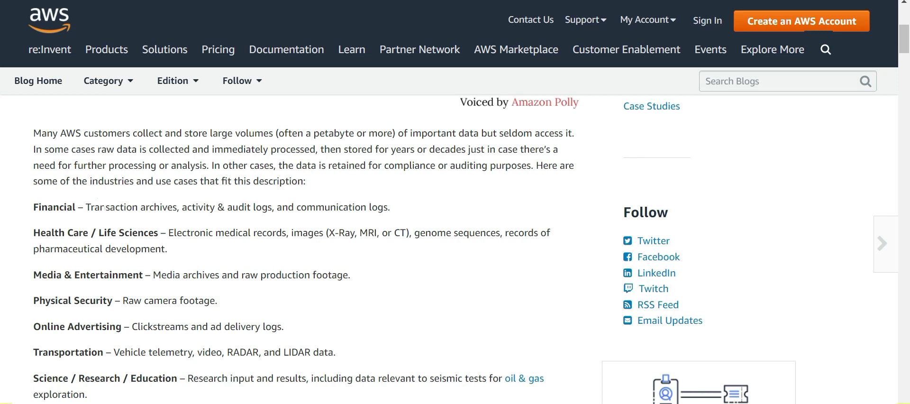
Highlight electronic medical records, then bring the S3 Object Lock retention modes into view and mark them
left_click_drag(112, 207, 165, 208)
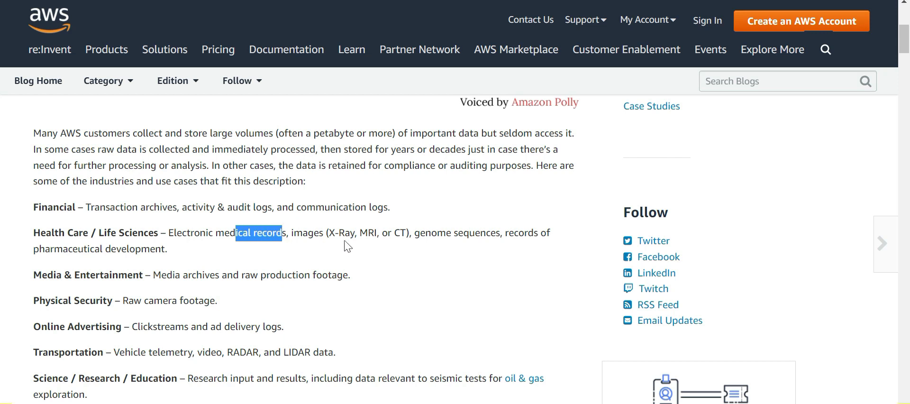
mouse_move(346, 246)
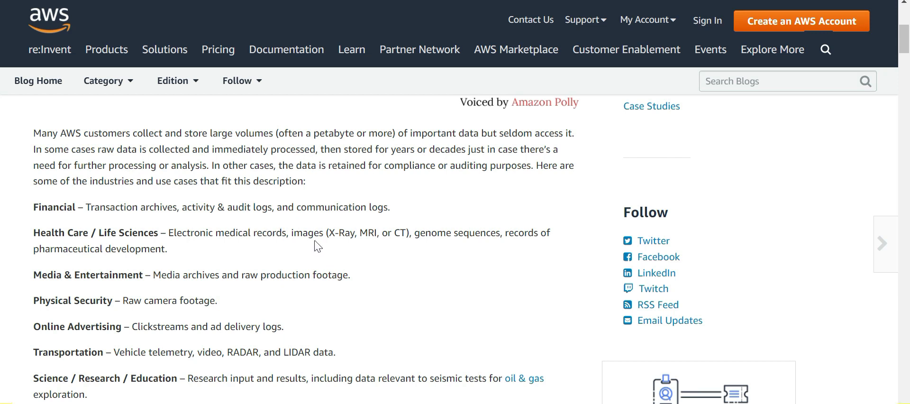
mouse_move(219, 294)
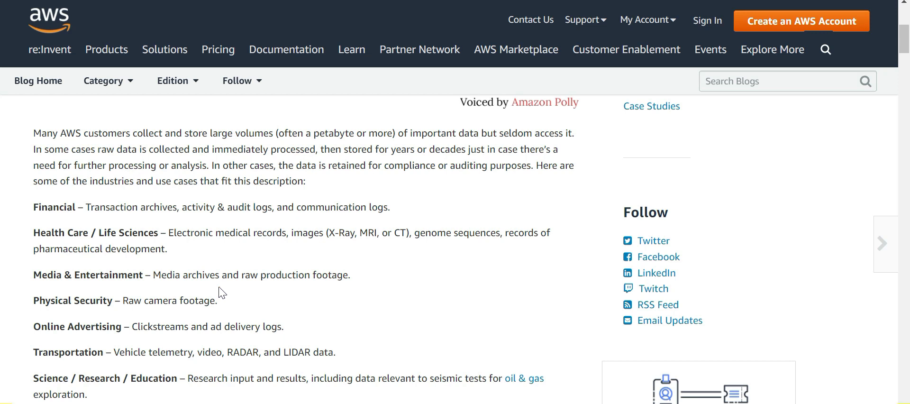
mouse_move(224, 292)
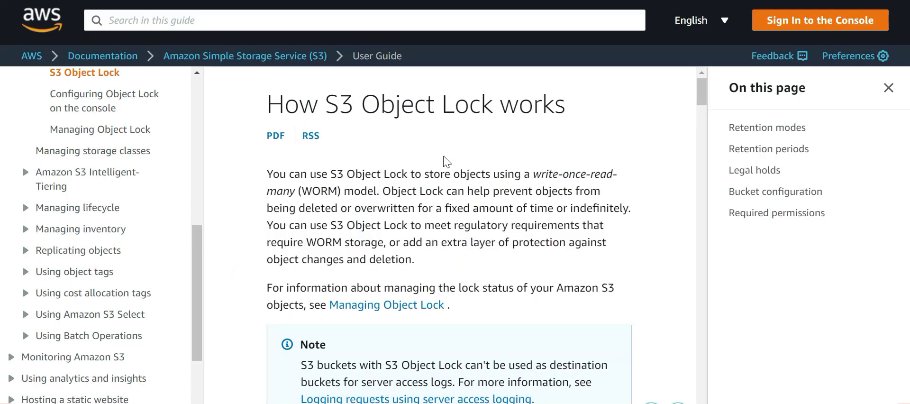
double_click(557, 174)
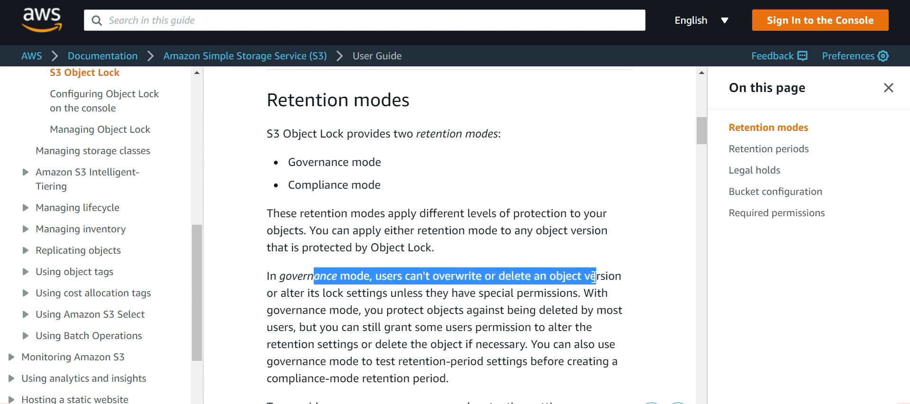
scroll("down", 3)
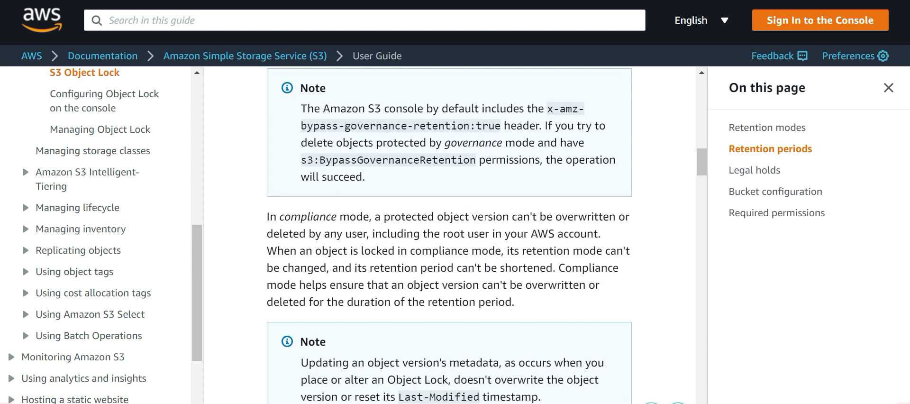
left_click_drag(488, 217, 591, 216)
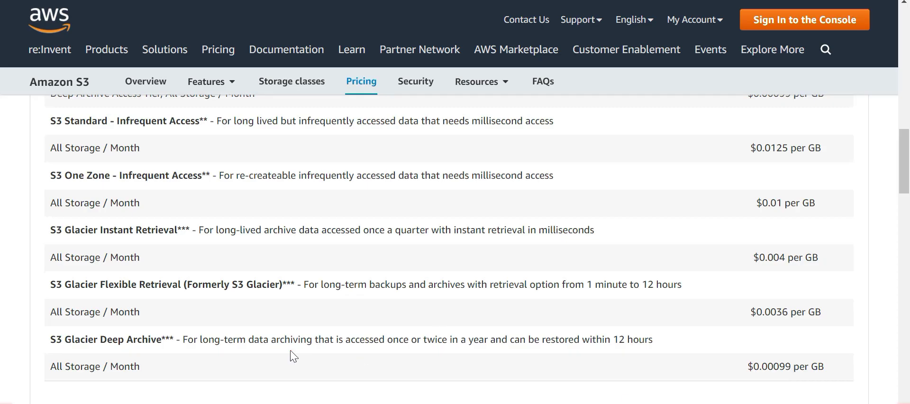
Highlight the Glacier Deep Archive row, then the S3 Standard storage pricing row for US East (Ohio)
double_click(95, 338)
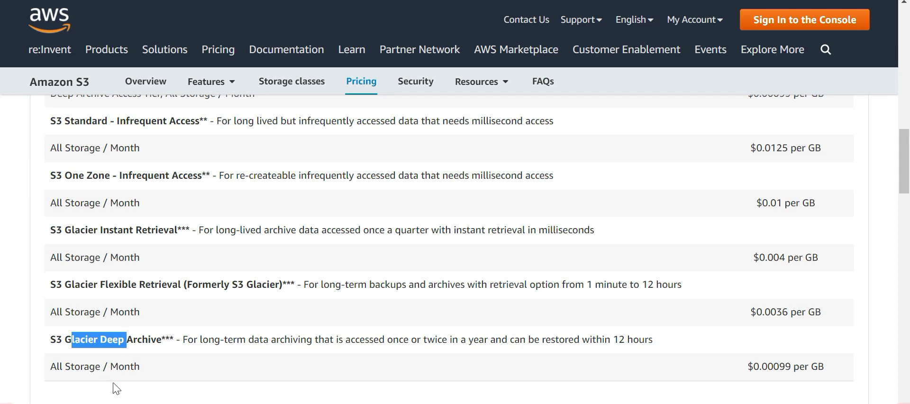
left_click_drag(69, 339, 141, 366)
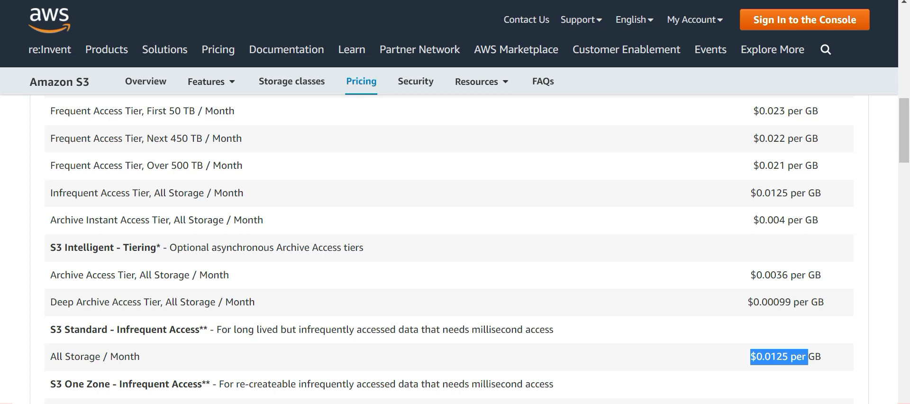
scroll("up", 3)
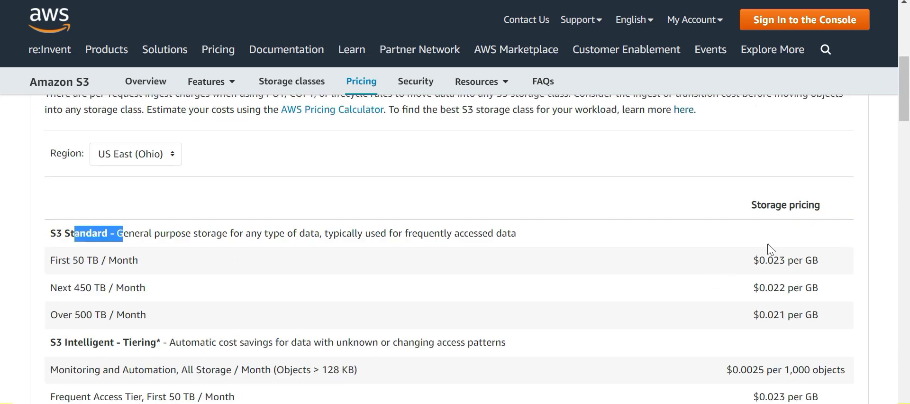
left_click_drag(98, 232, 818, 314)
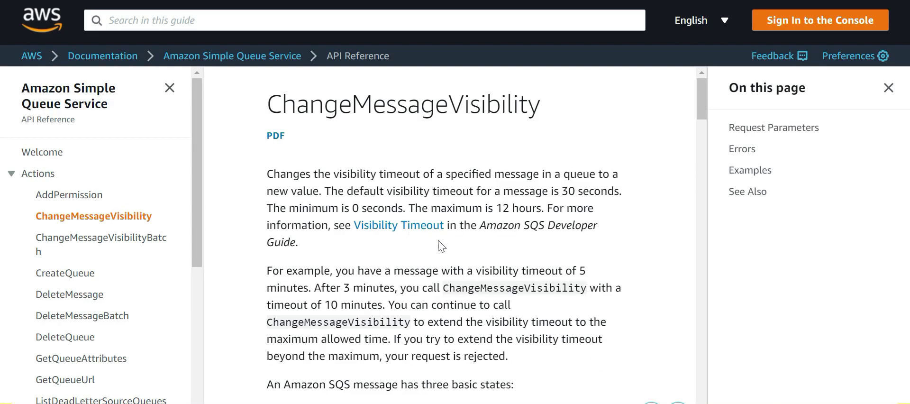
scroll("down", 3)
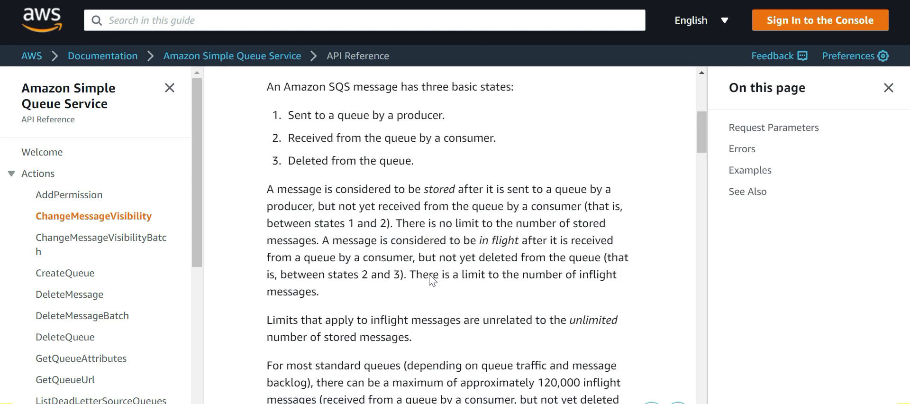
mouse_move(269, 193)
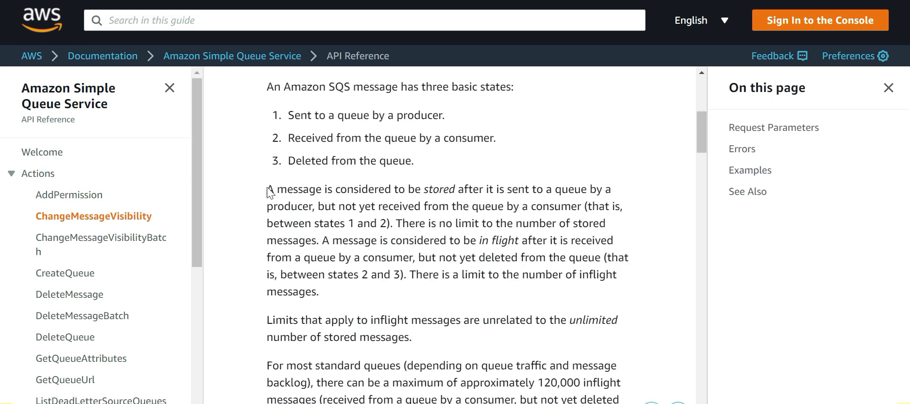
left_click_drag(267, 189, 438, 205)
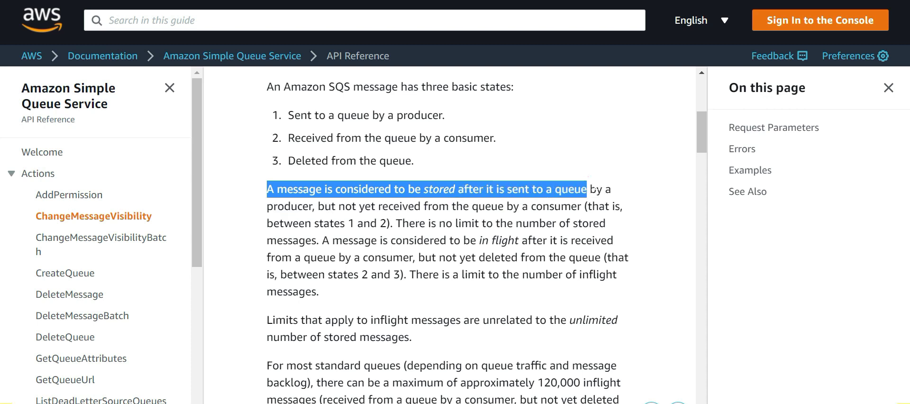
left_click_drag(586, 189, 423, 206)
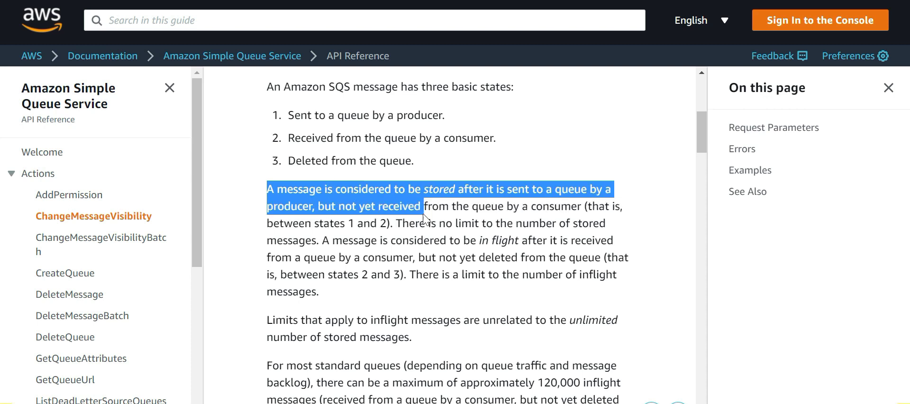
left_click_drag(423, 205, 586, 206)
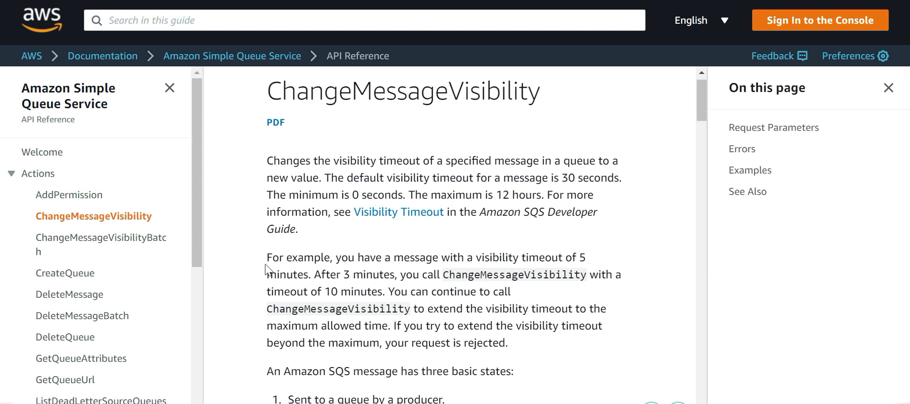
Highlight the example paragraph on extending a 5-minute visibility timeout to 10 minutes
left_click_drag(266, 257, 506, 343)
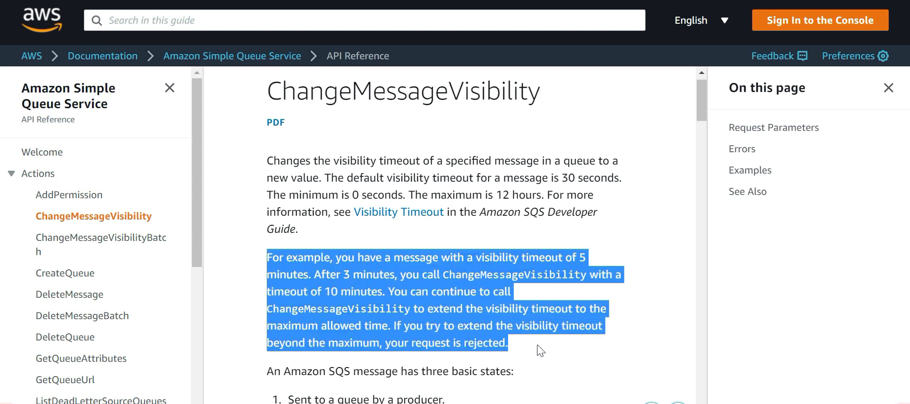
mouse_move(468, 277)
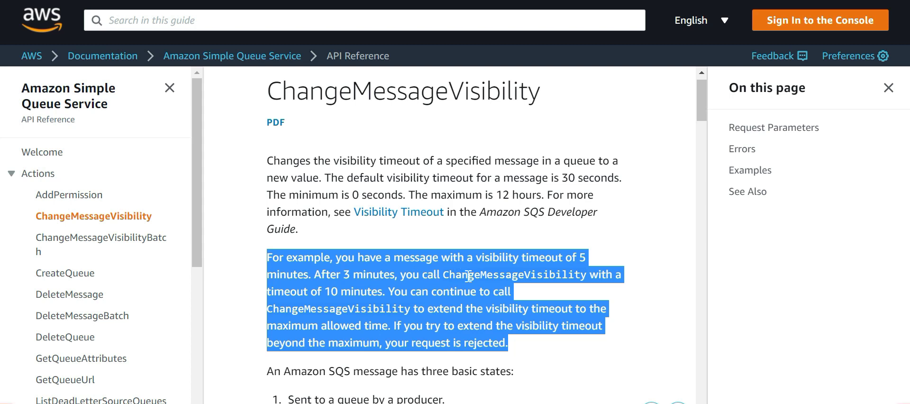
mouse_move(539, 325)
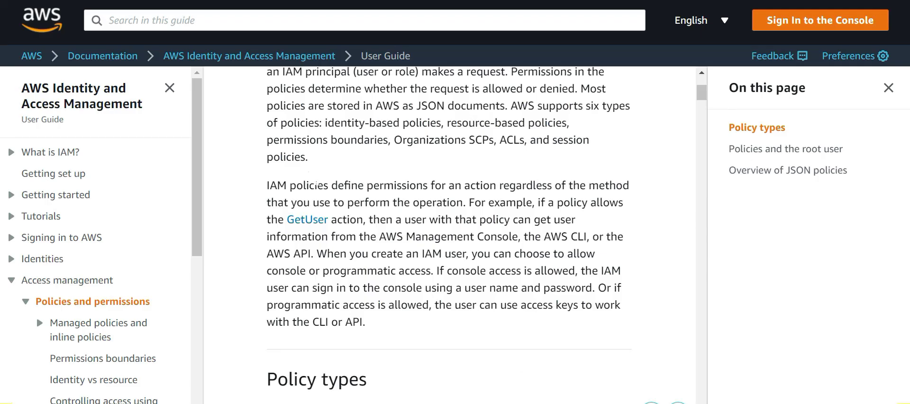
Highlight the IAM FAQ phrases on policies defining permissions and the IAM role definition
left_click_drag(304, 185, 425, 184)
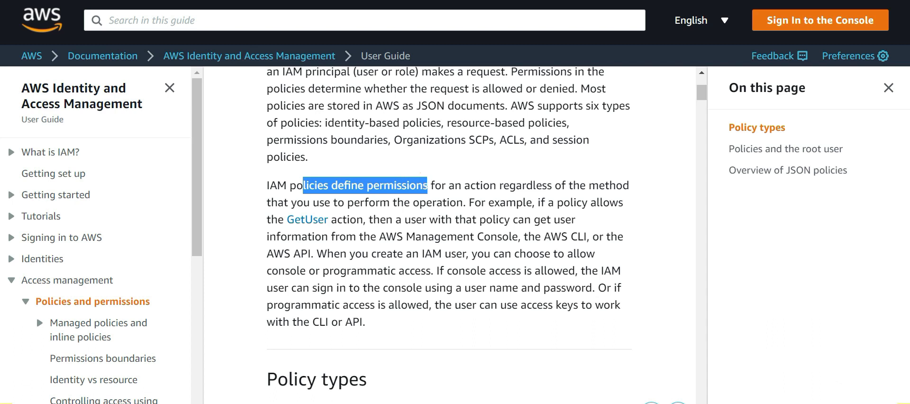
mouse_move(307, 219)
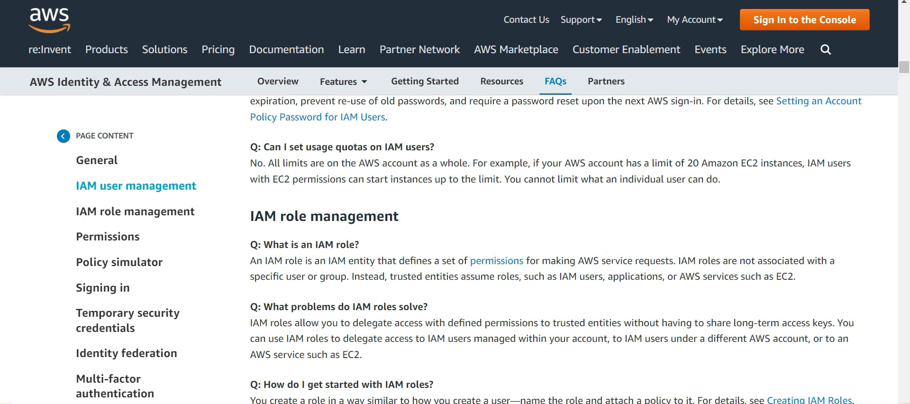
left_click_drag(611, 261, 643, 260)
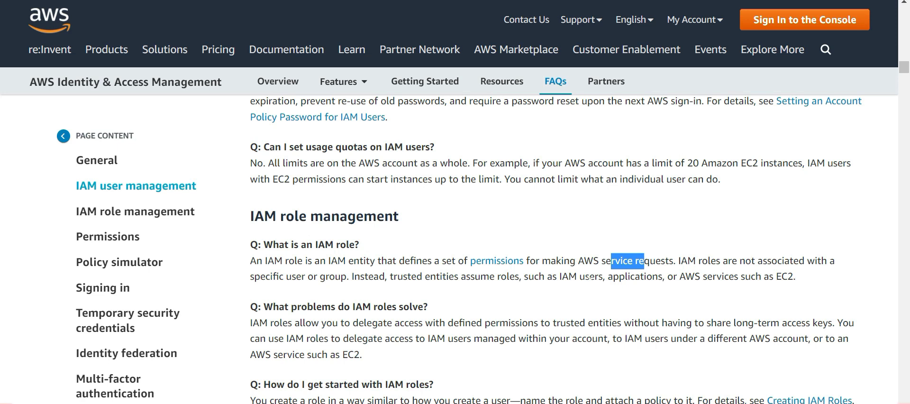
mouse_move(593, 292)
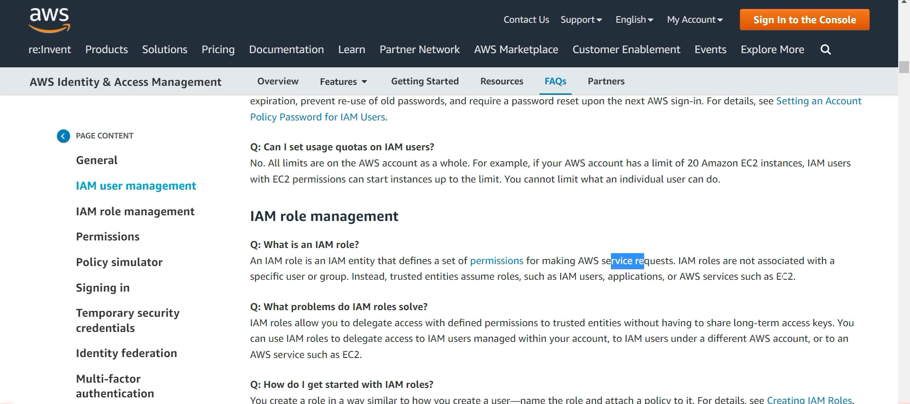
left_click(626, 261)
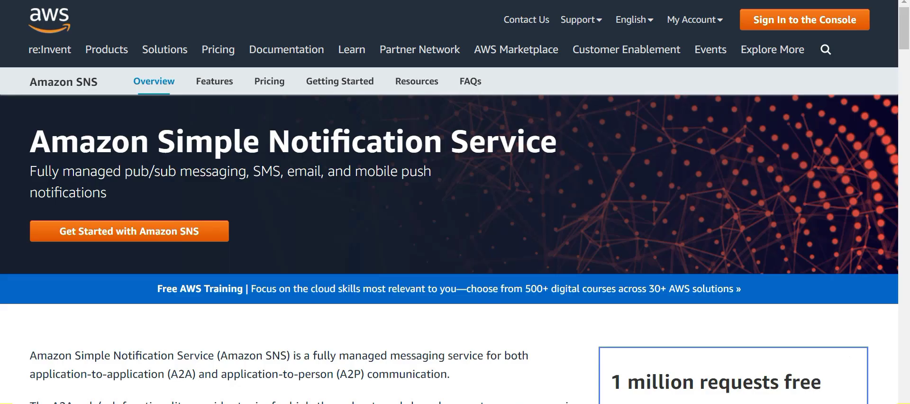
mouse_move(236, 198)
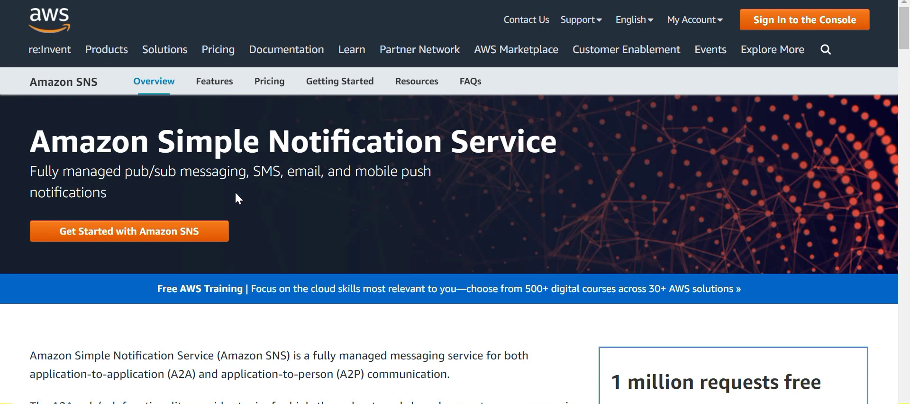
mouse_move(281, 186)
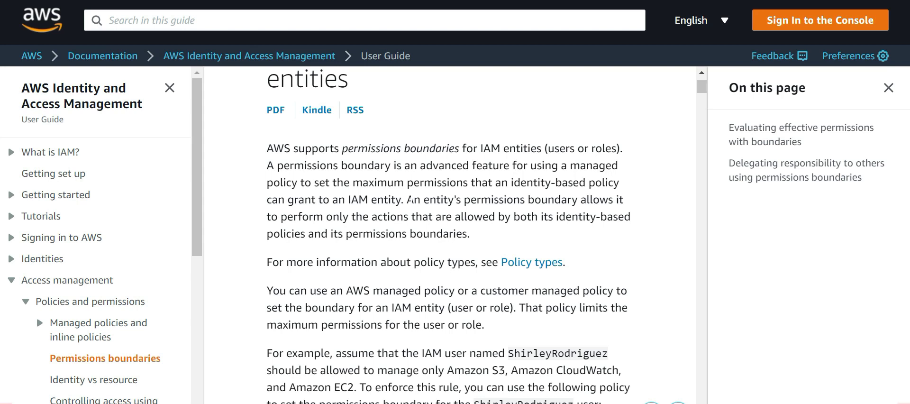
Mark what a permissions boundary allows, jump to evaluating effective permissions and highlight its opening phrase
left_click_drag(409, 199, 520, 217)
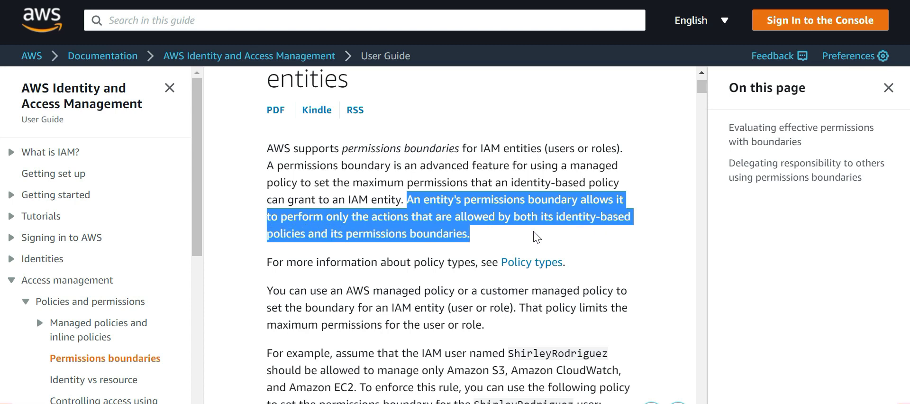
mouse_move(659, 391)
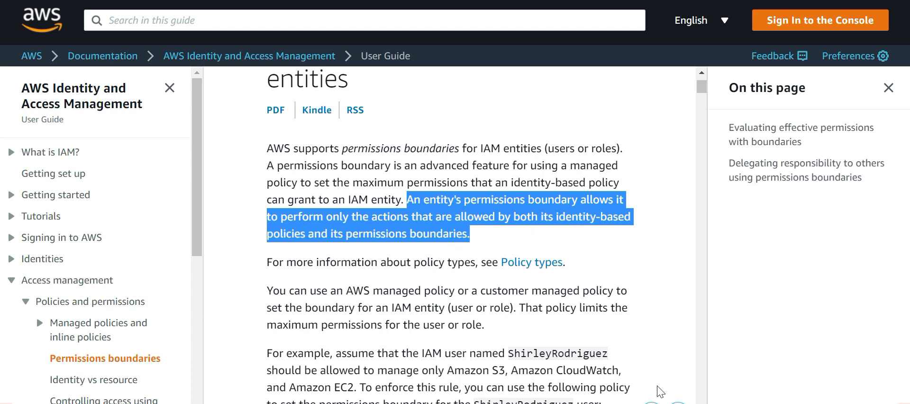
left_click(801, 133)
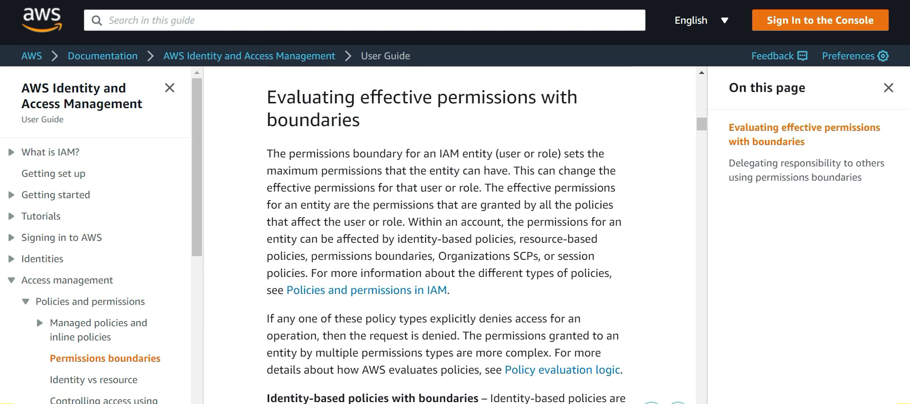
mouse_move(308, 136)
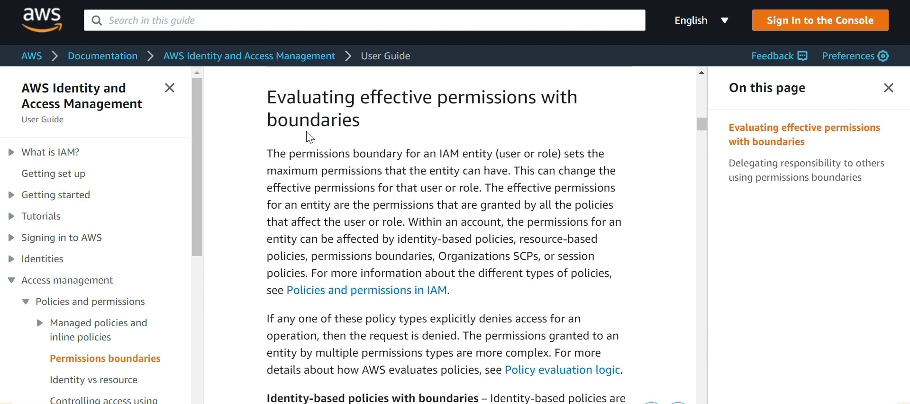
double_click(276, 153)
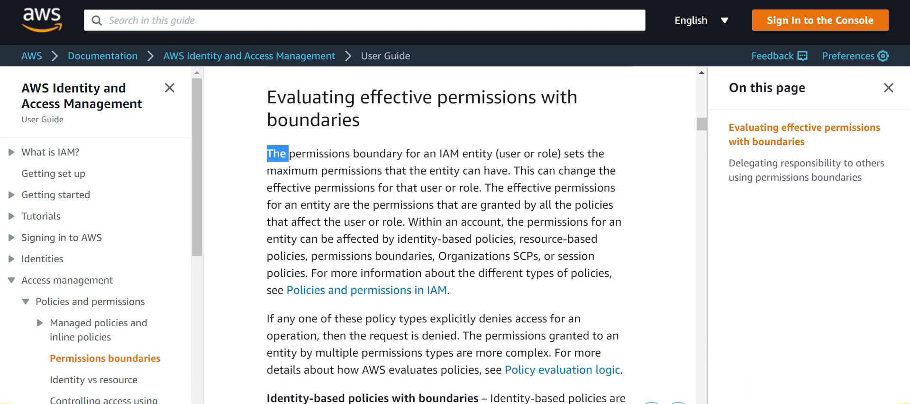
left_click_drag(267, 153, 493, 154)
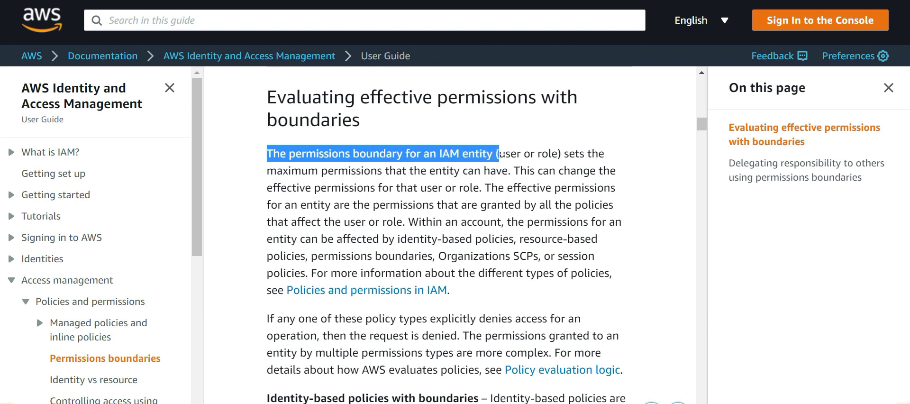